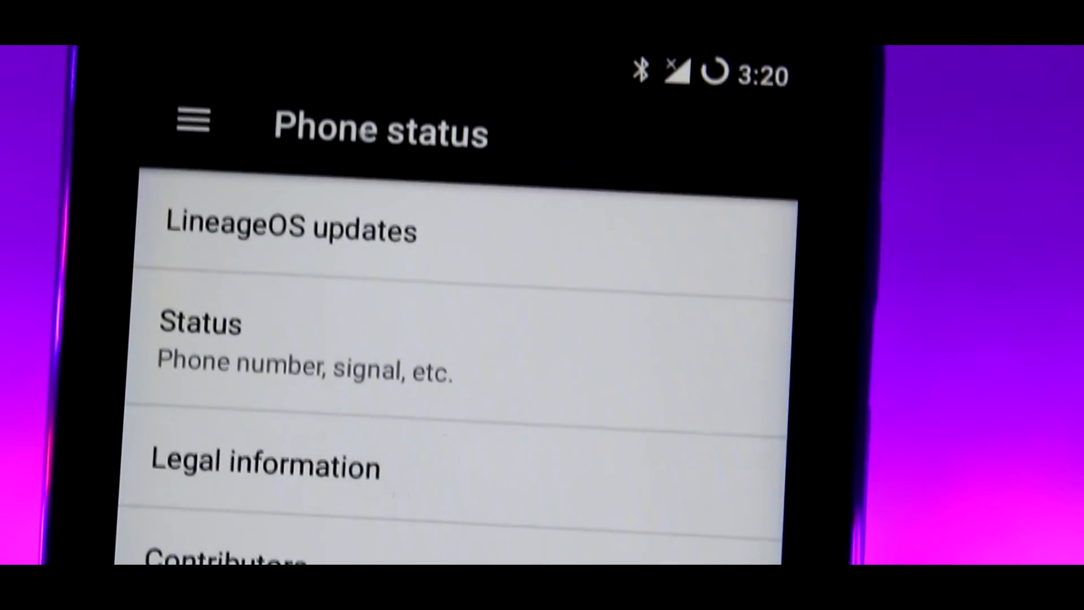
Step: Scroll About phone down past Legal information to show Moto E model and Android 7.1.1
scroll("down", 3)
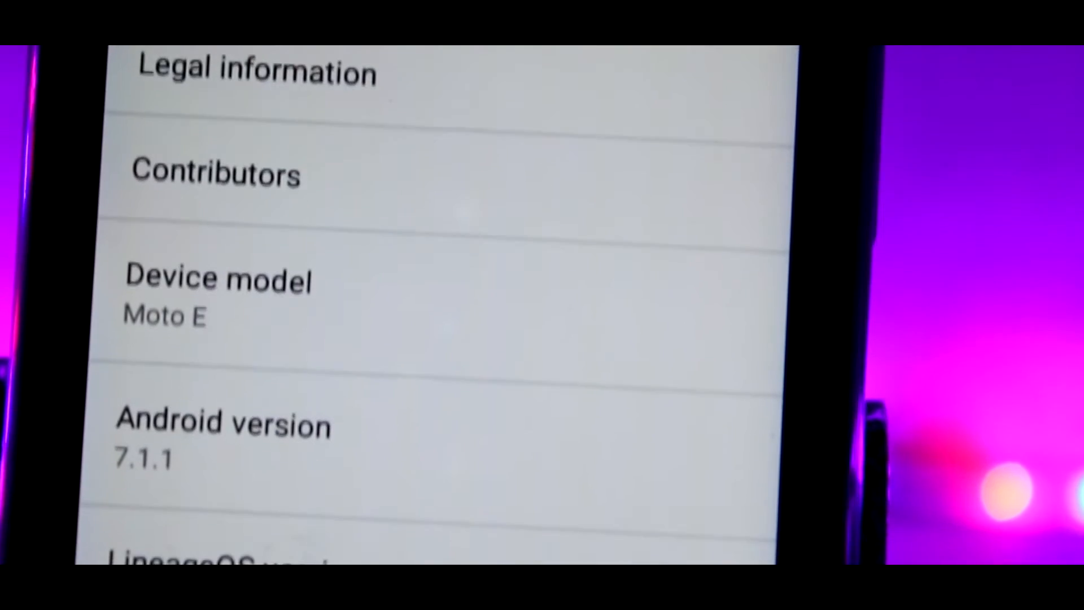
scroll("down", 3)
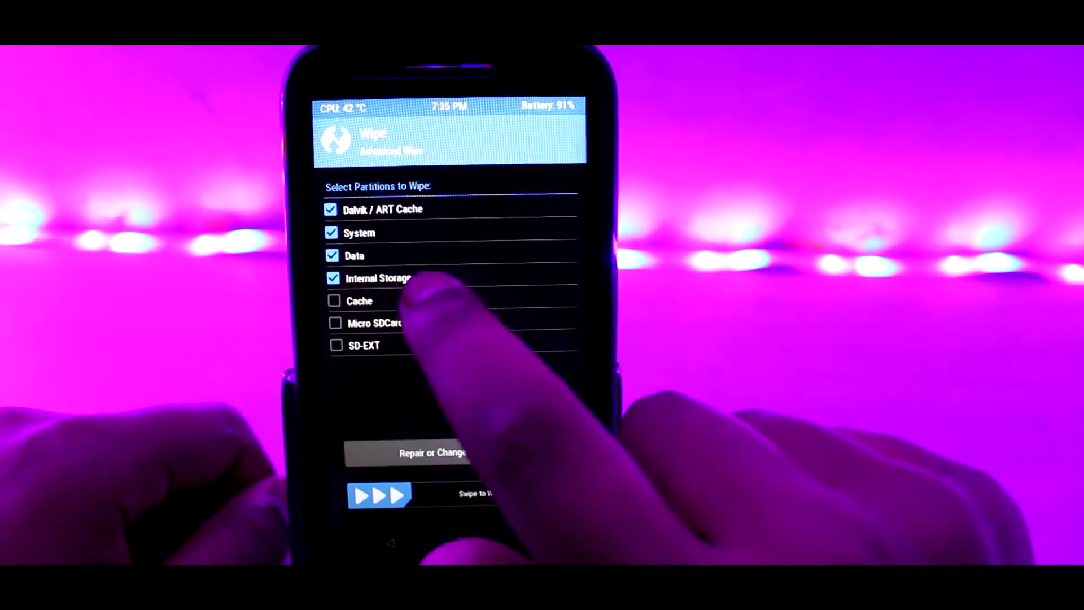
Step: Mark Dalvik/ART Cache, System, Data and Internal Storage in Advanced Wipe
left_click(334, 300)
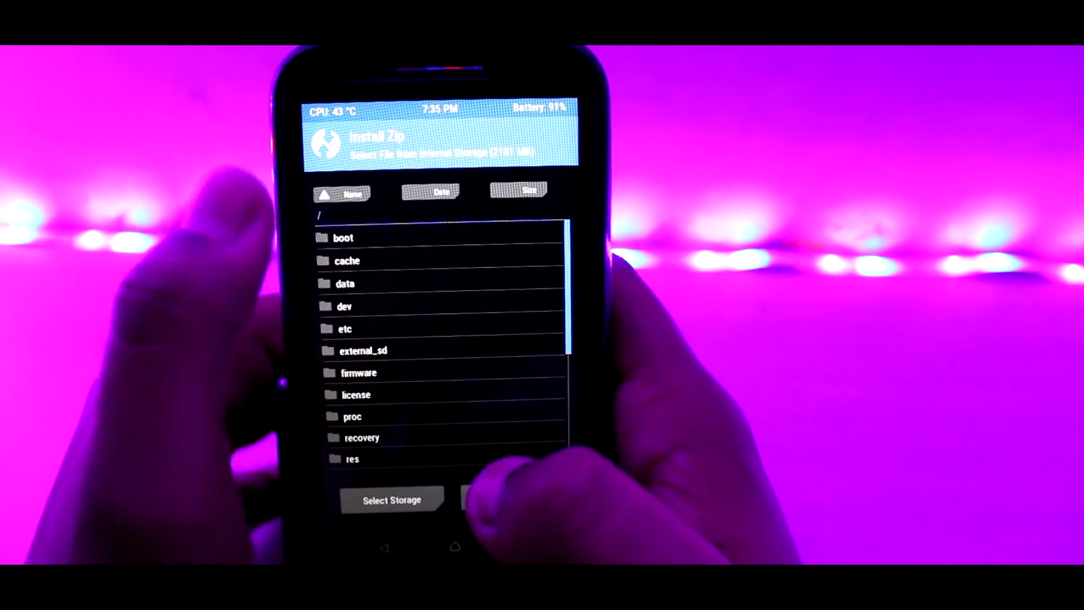
Step: Browse the Install Zip folder list toward the LineageOS ROM zip
left_click(362, 350)
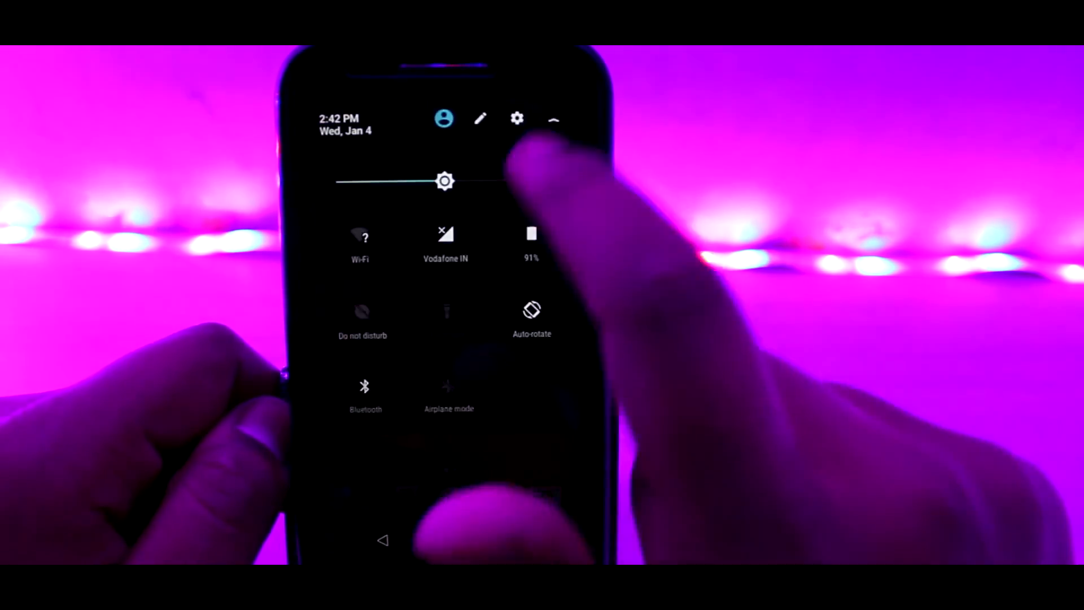
Step: View Storage showing 1.74 GB of 3.65 GB used, then show the recent apps overview
left_click(517, 119)
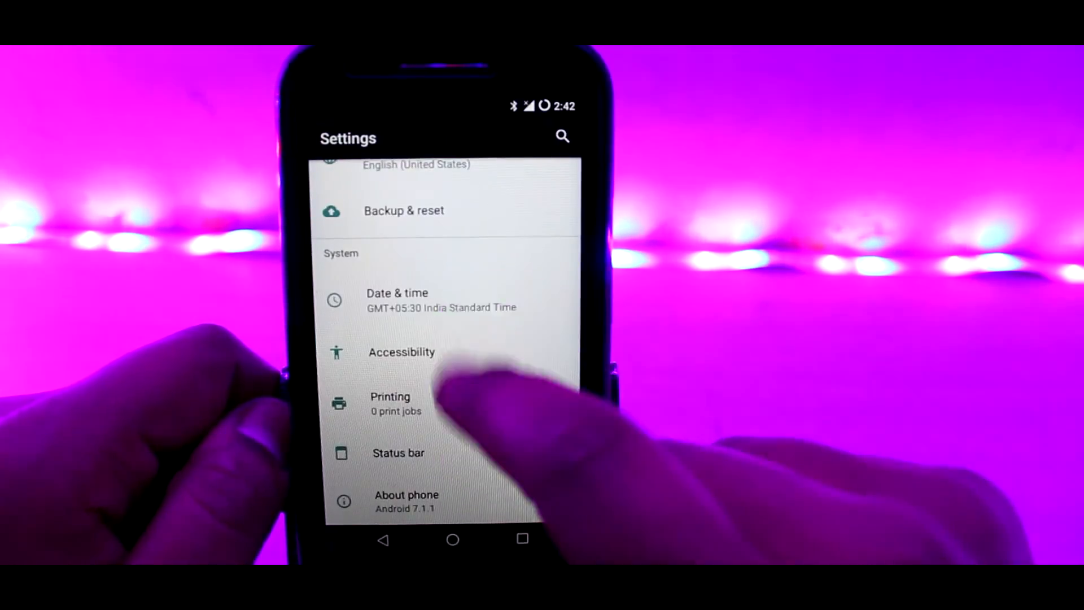
scroll("up", 3)
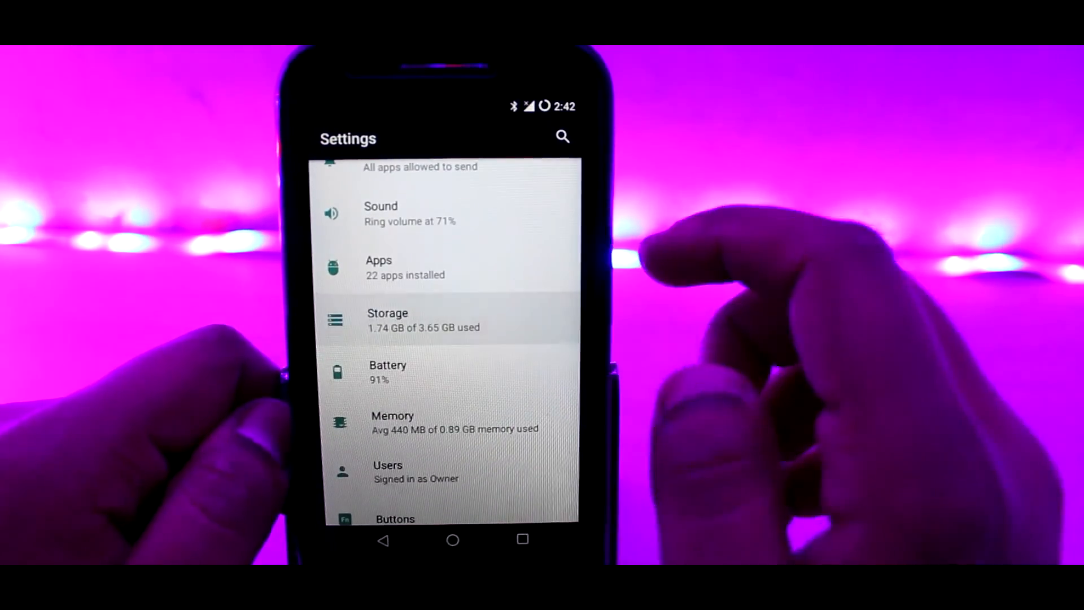
left_click(422, 319)
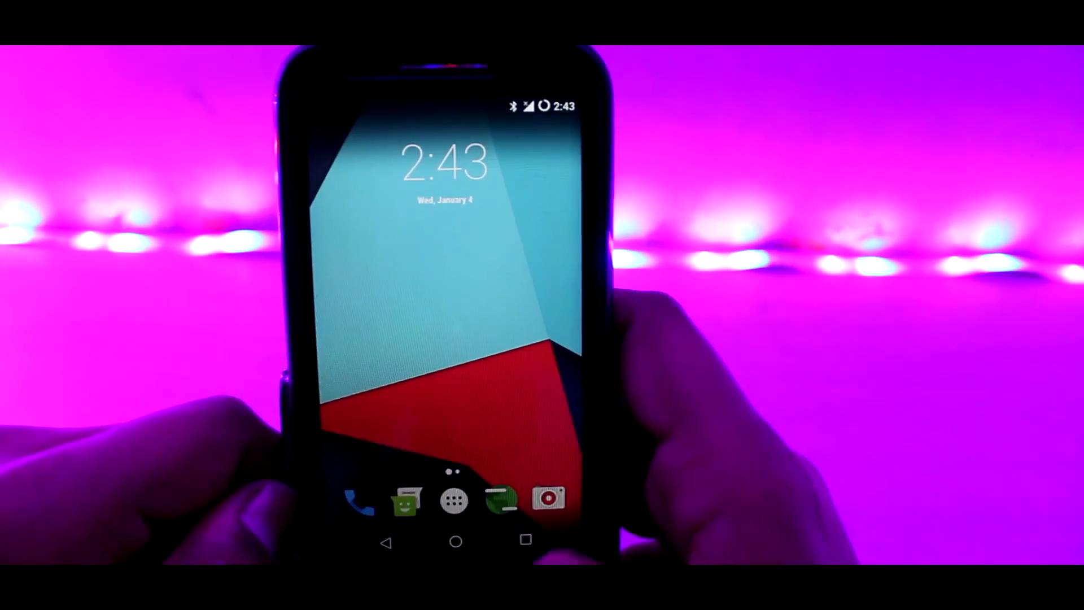
left_click(525, 541)
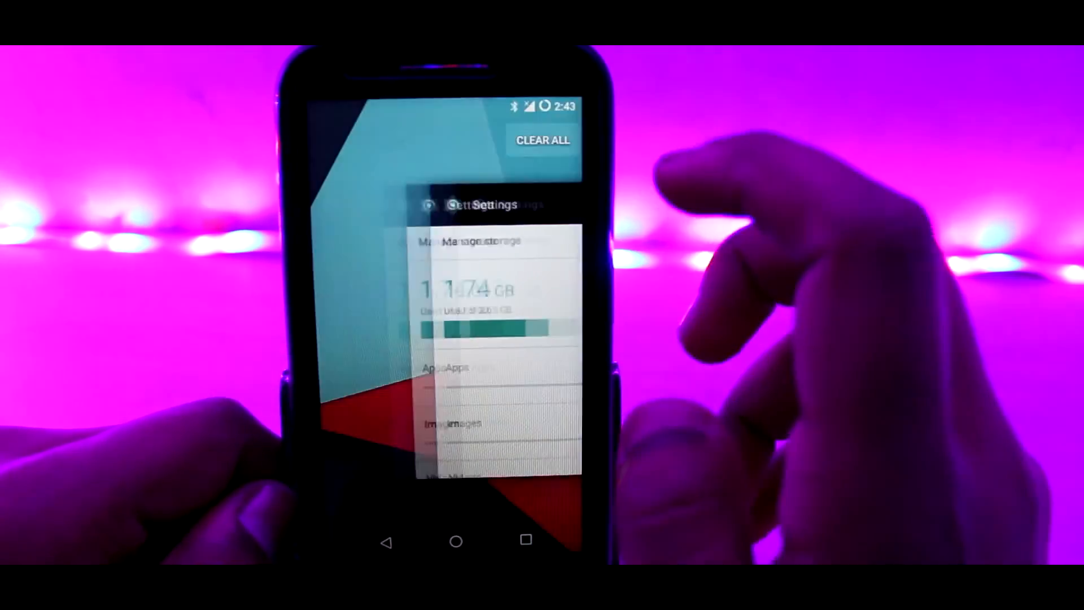